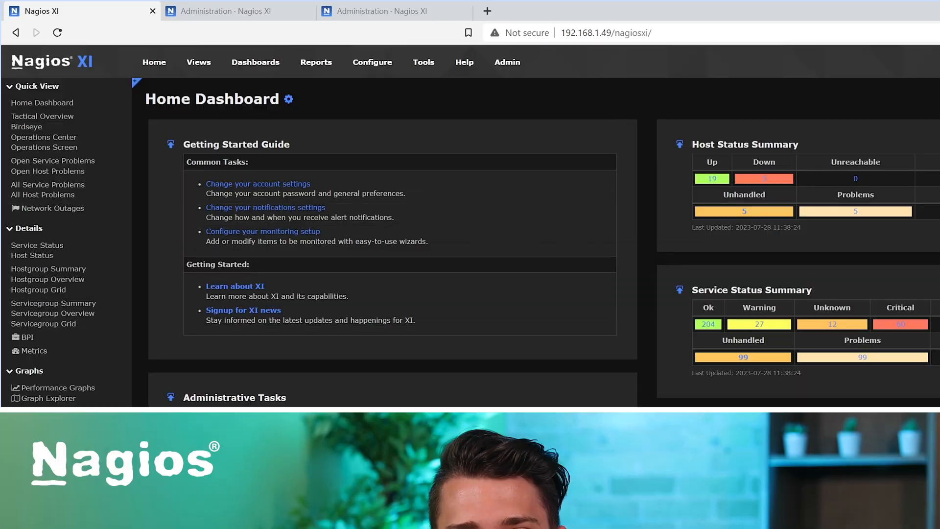
- Re-run the update check, confirming 5.11.1 is available over installed 5.11.0
{"action": "scroll", "scroll_direction": "down", "scroll_amount": 3}
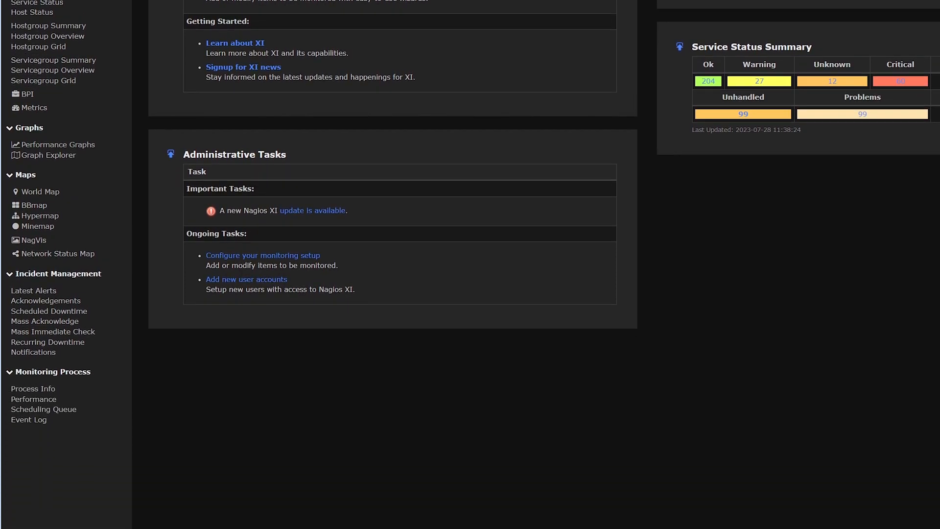
{"action": "mouse_move", "coordinate": [164, 290]}
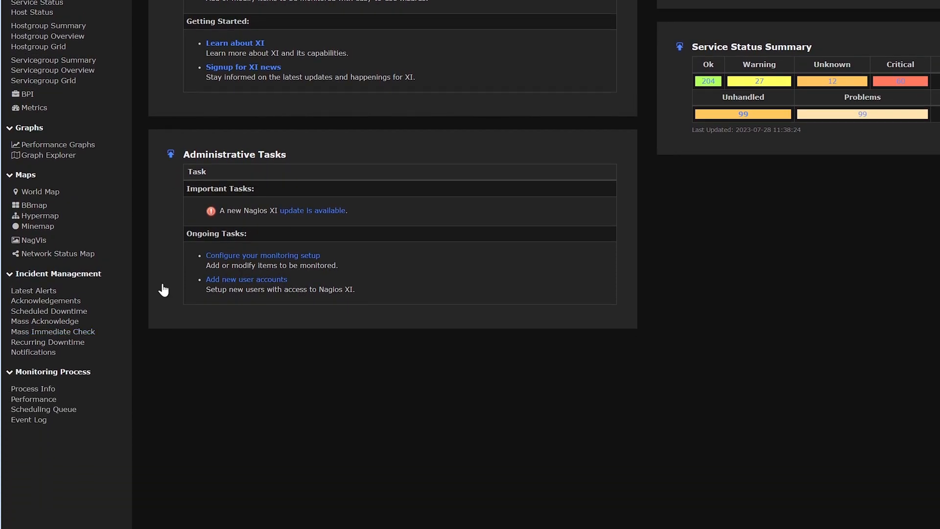
{"action": "mouse_move", "coordinate": [324, 216]}
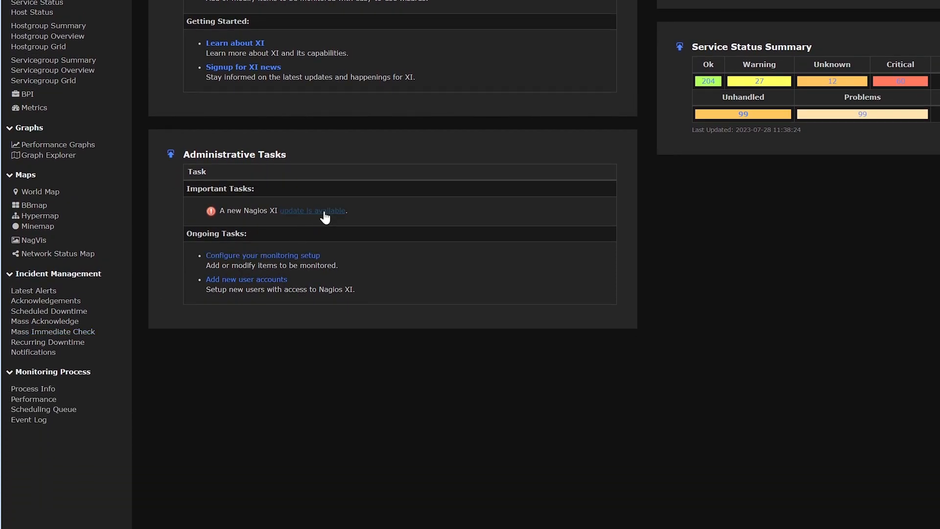
{"action": "left_click", "coordinate": [312, 210]}
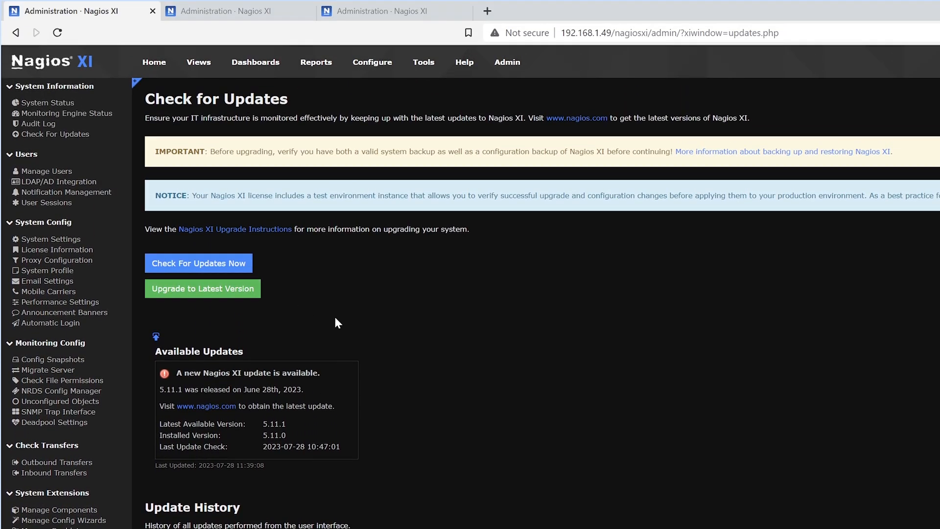
{"action": "left_click", "coordinate": [507, 61]}
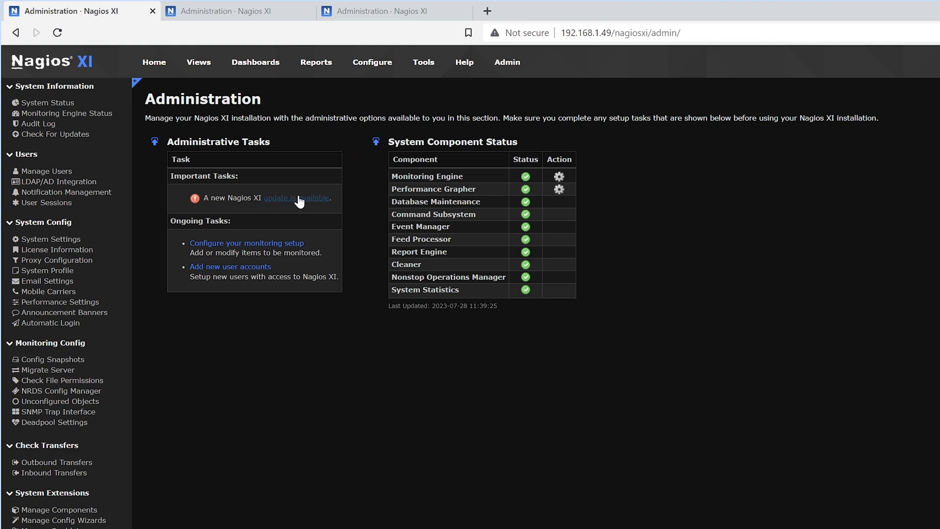
{"action": "mouse_move", "coordinate": [55, 134]}
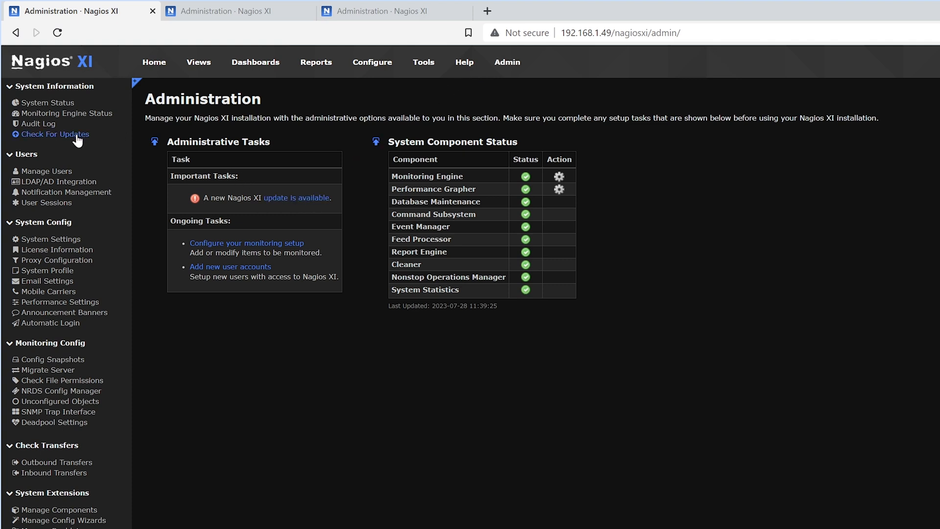
{"action": "left_click", "coordinate": [54, 134]}
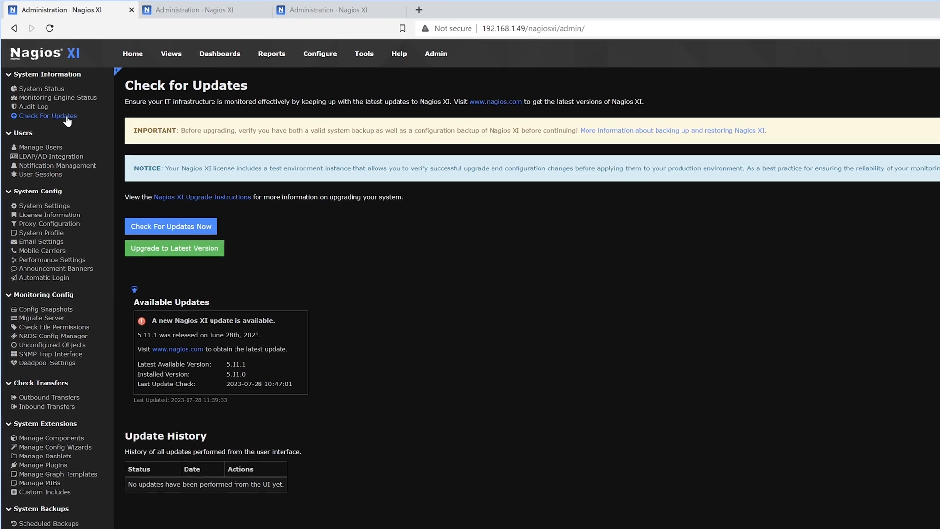
{"action": "left_click", "coordinate": [170, 222]}
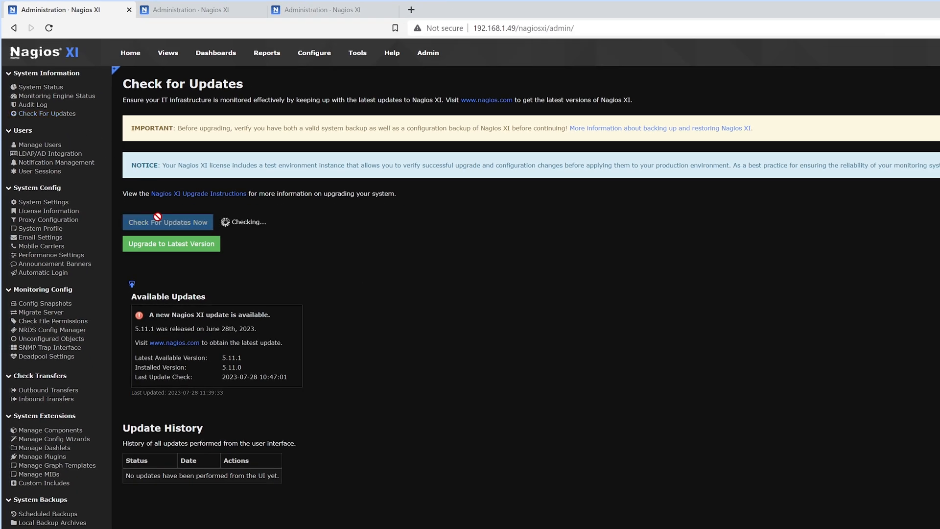
{"action": "left_click", "coordinate": [168, 222]}
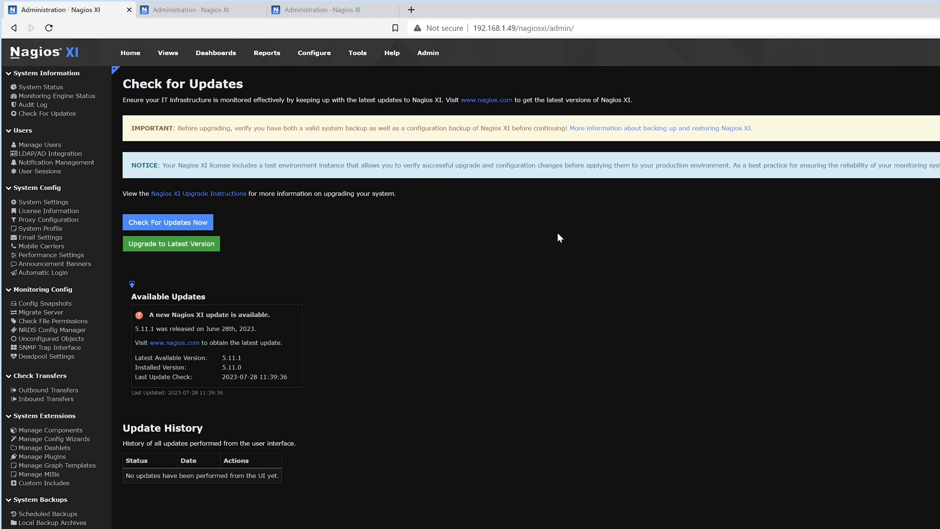
{"action": "mouse_move", "coordinate": [344, 230]}
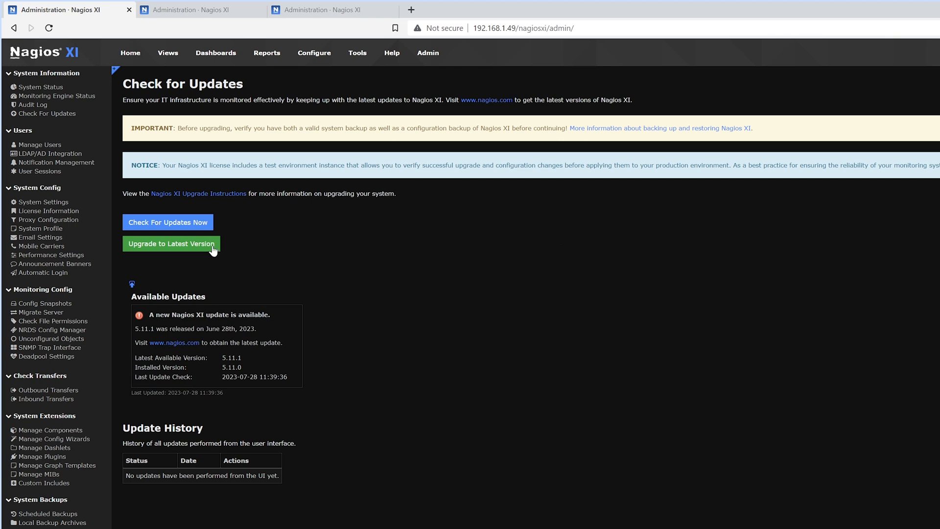
- Launch Upgrade to Latest Version and accept the file-overwrite warning
{"action": "left_click", "coordinate": [171, 243]}
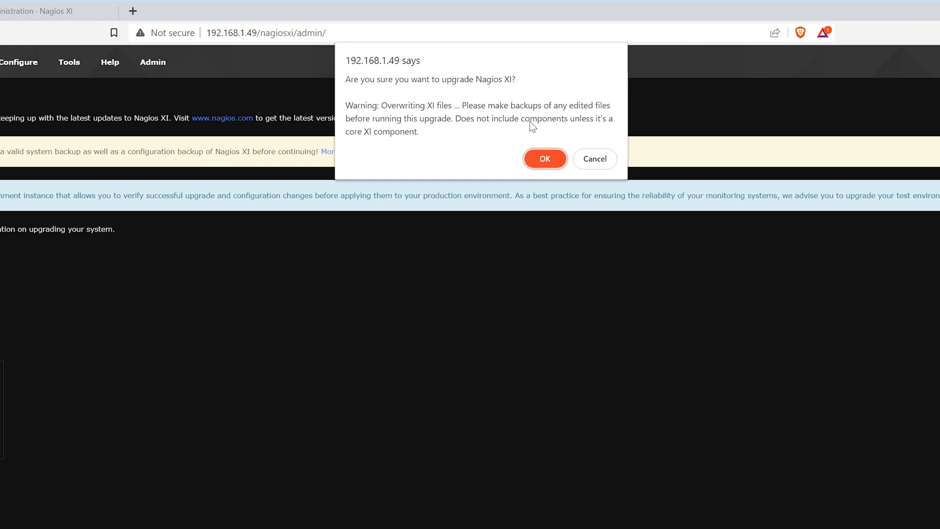
{"action": "left_click", "coordinate": [544, 159]}
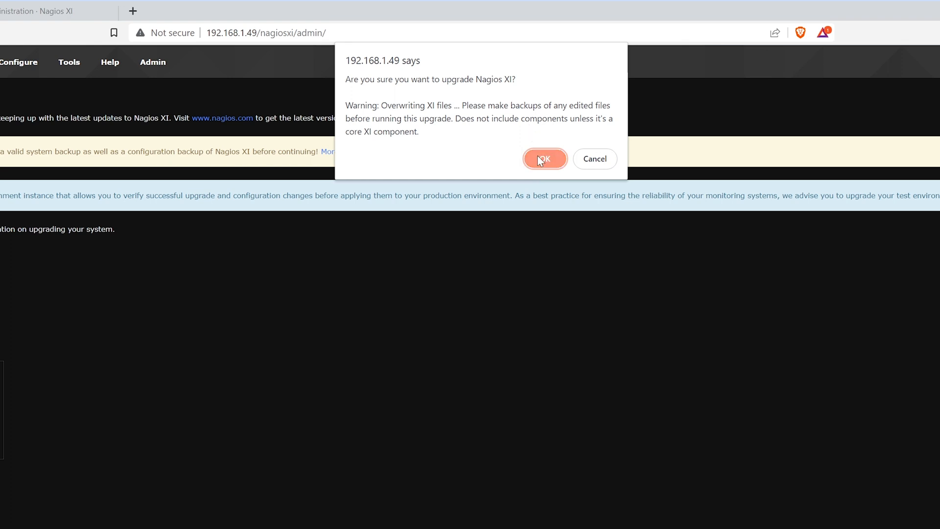
{"action": "left_click", "coordinate": [544, 158]}
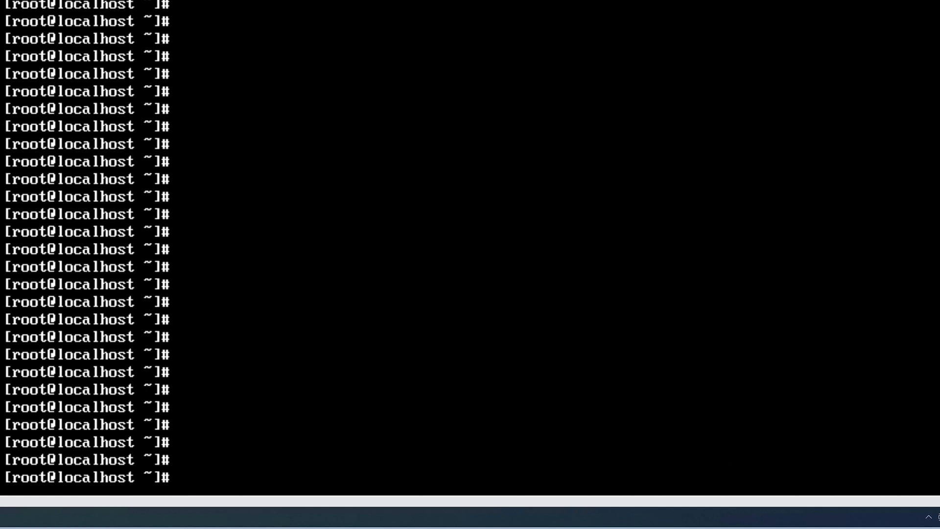
{"action": "type", "text": "sudo"}
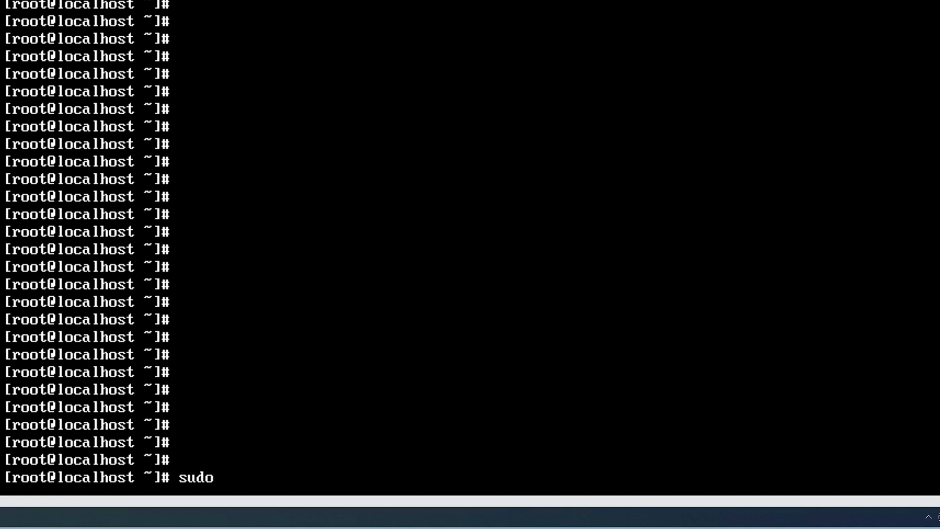
{"action": "type", "text": "wget"}
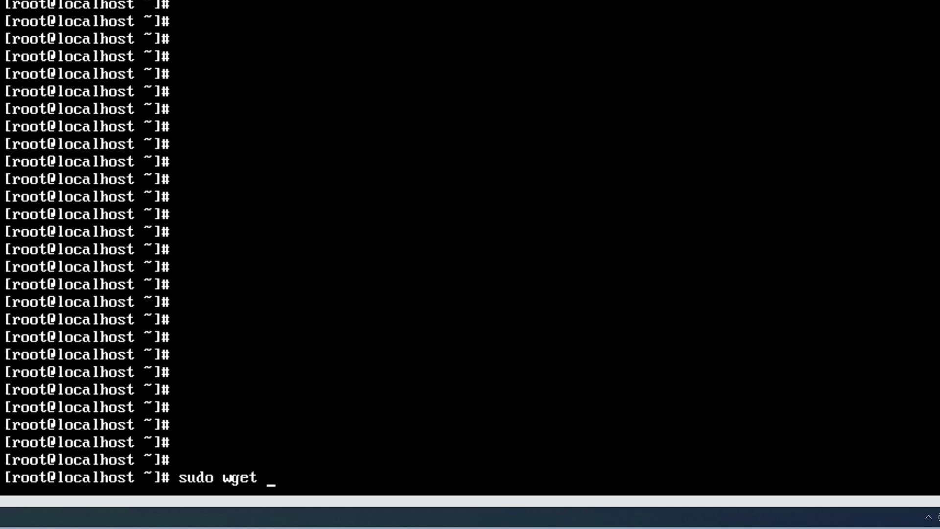
{"action": "type", "text": "https:"}
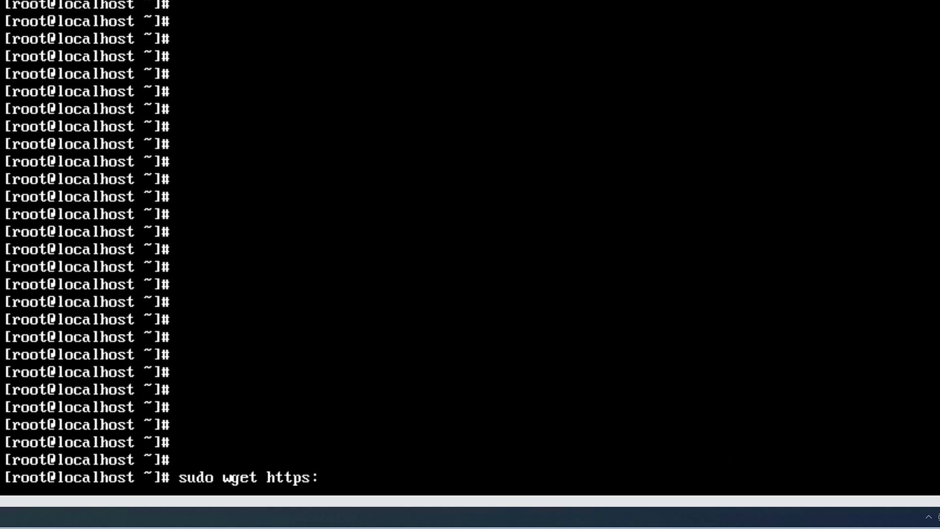
{"action": "type", "text": "//a"}
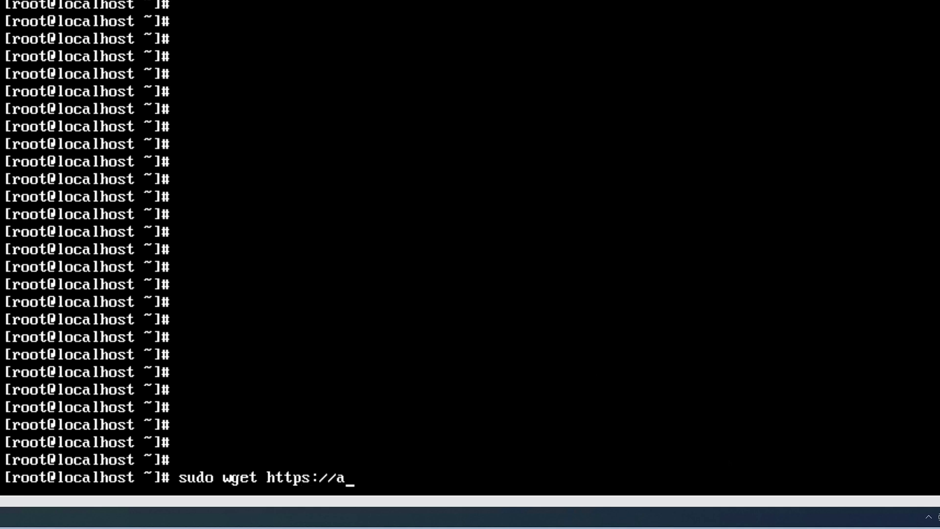
{"action": "type", "text": "ssets.na"}
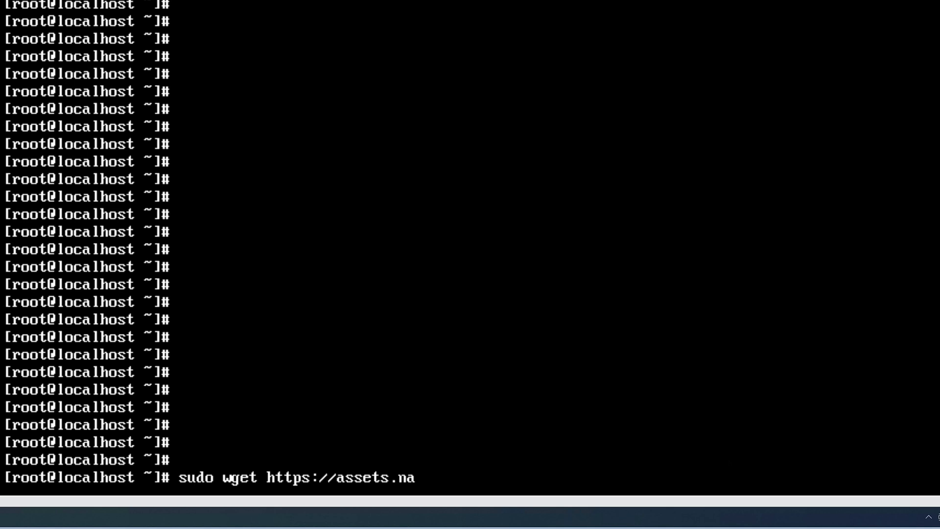
{"action": "type", "text": "gios.com"}
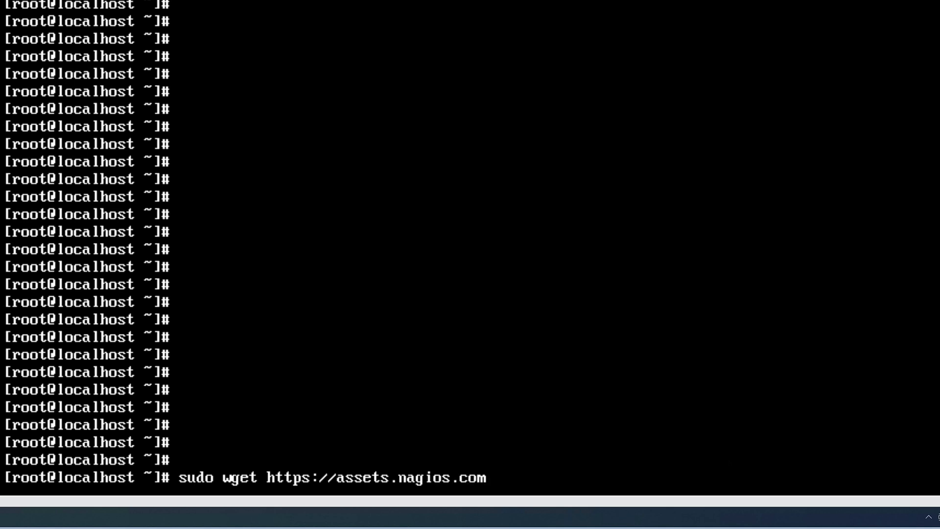
{"action": "type", "text": "/"}
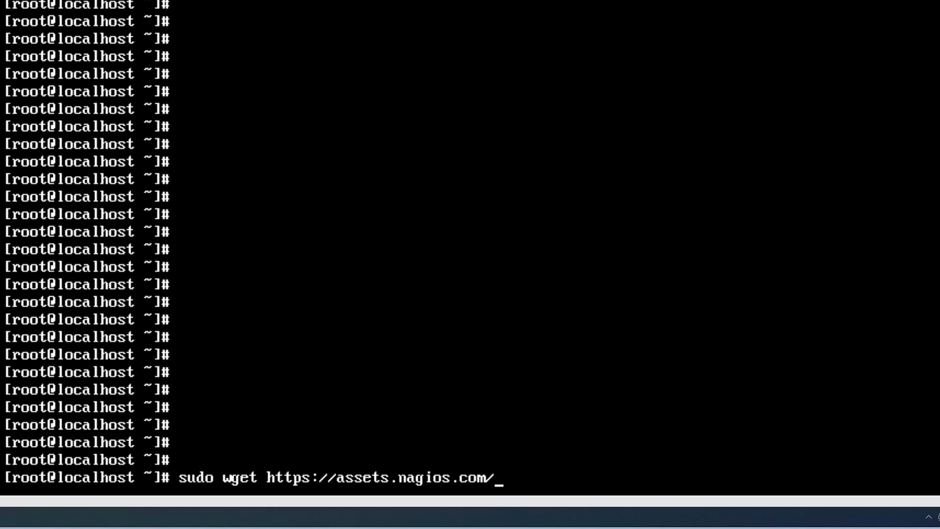
{"action": "type", "text": "downl"}
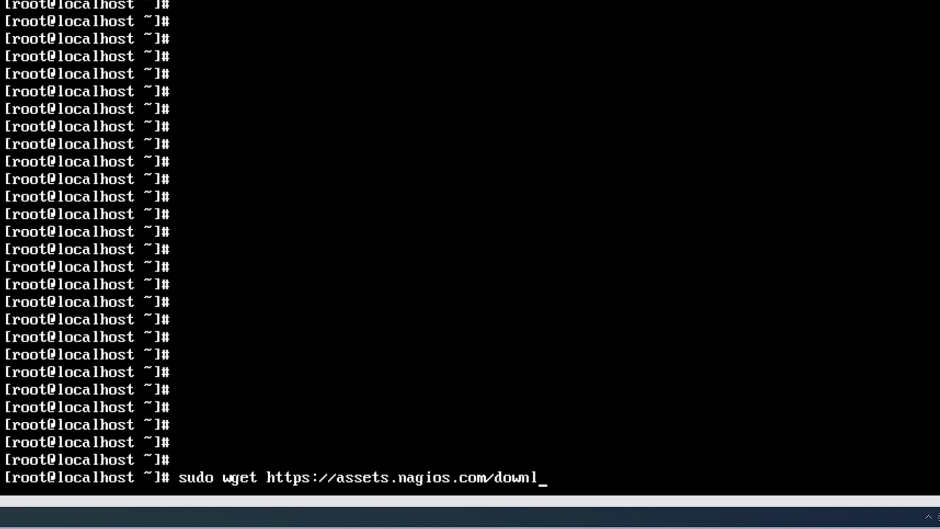
{"action": "type", "text": "oads"}
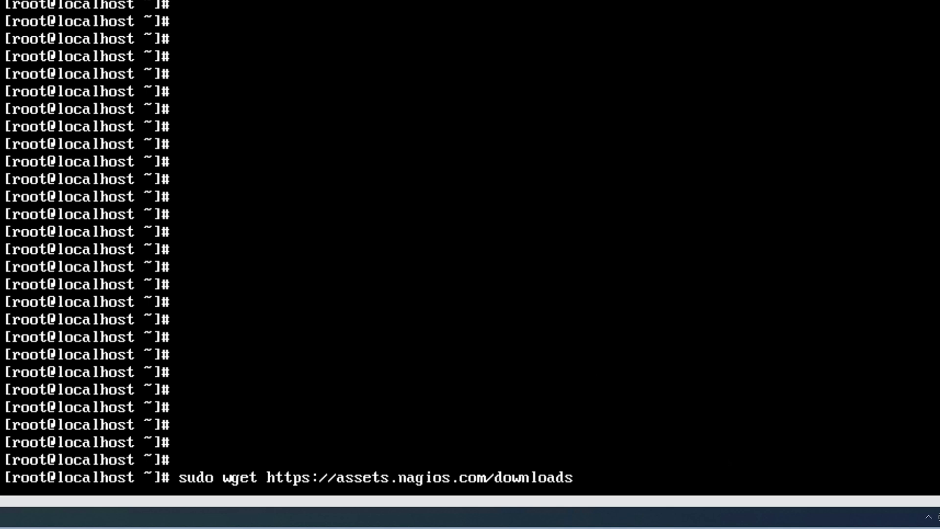
{"action": "type", "text": "/nagios"}
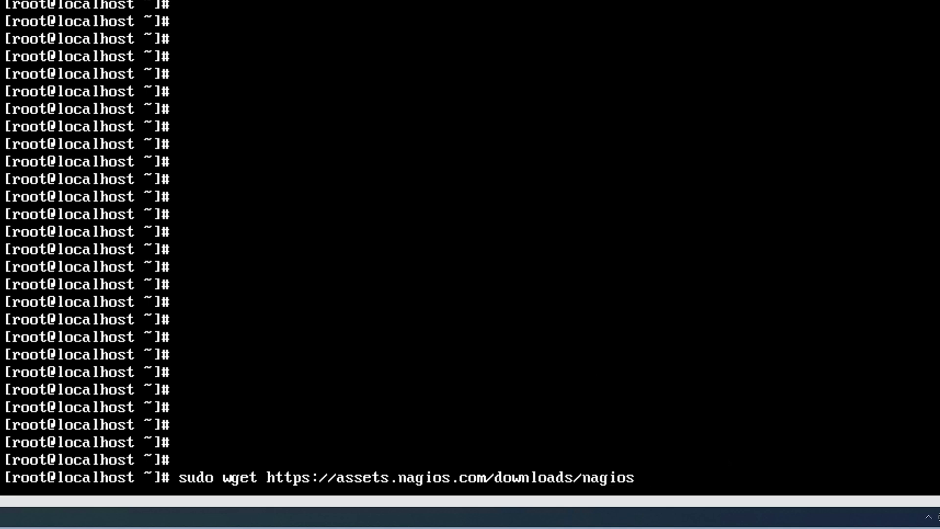
{"action": "type", "text": "xi/"}
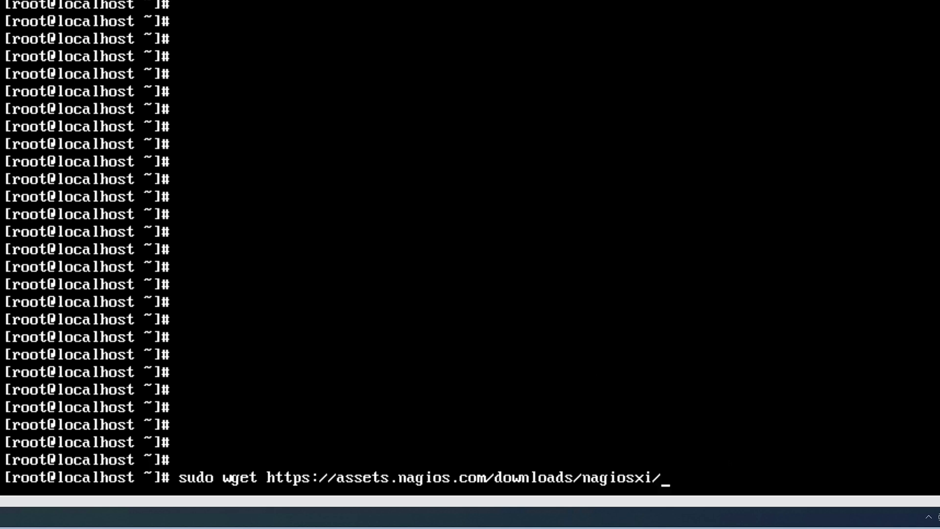
{"action": "type", "text": "upr"}
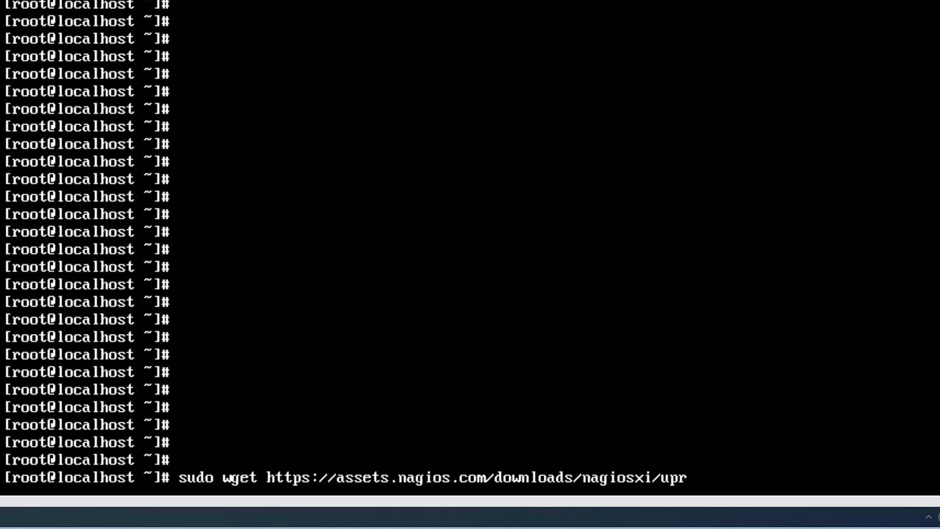
{"action": "type", "text": "grade."}
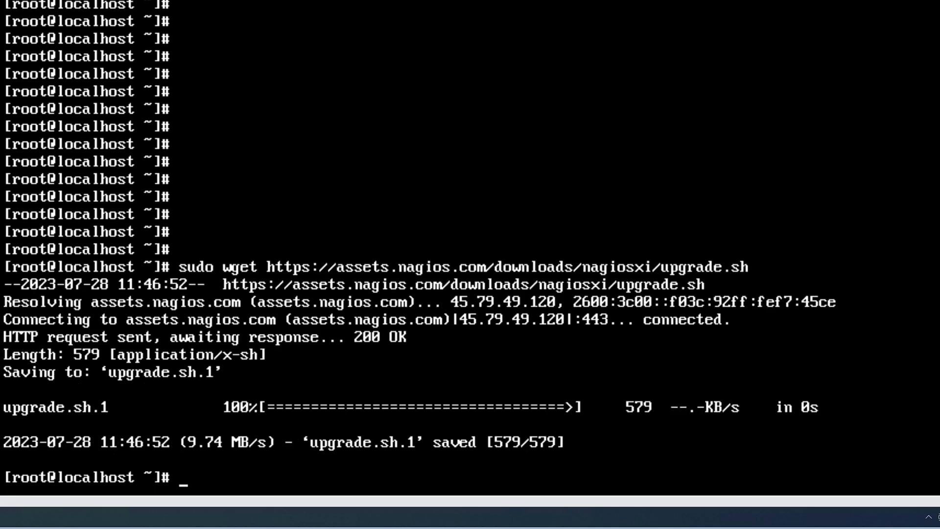
{"action": "type", "text": "sh"}
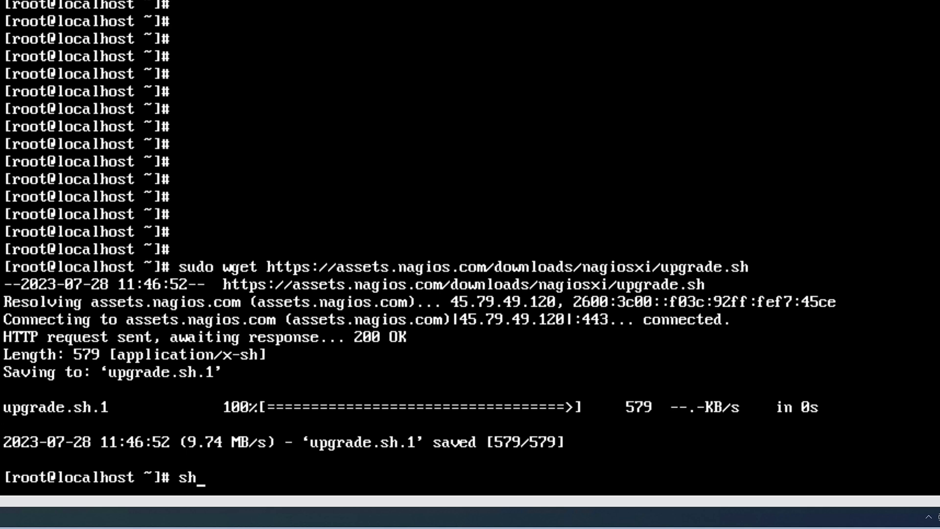
- Run the upgrade script with './upgrade.sh'
{"action": "type", "text": "./"}
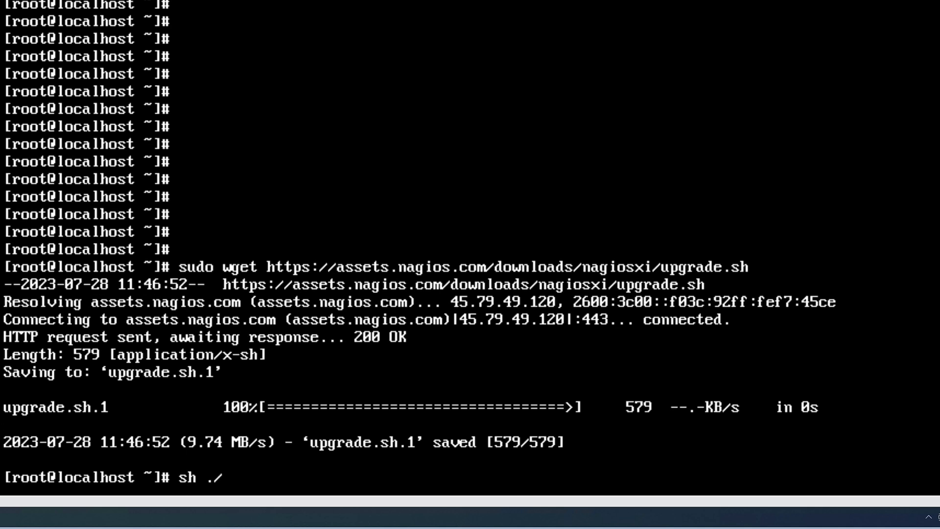
{"action": "type", "text": "u"}
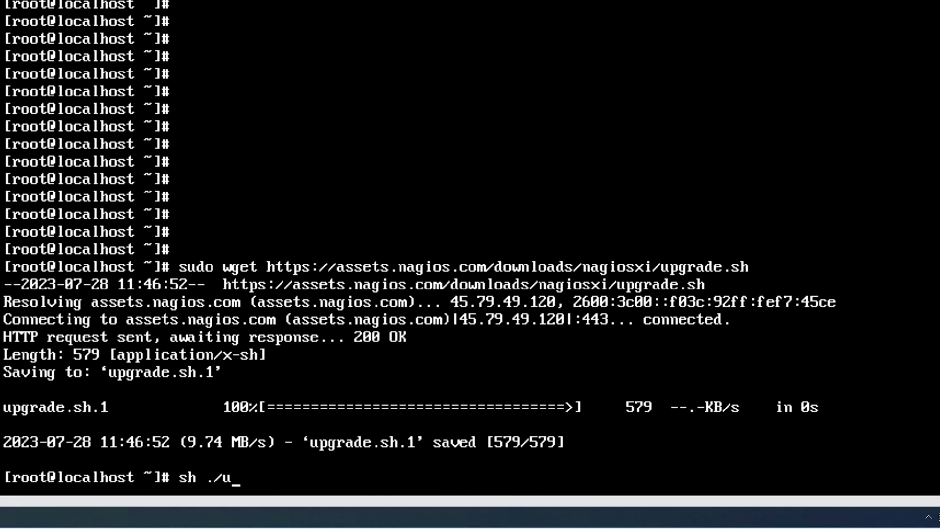
{"action": "type", "text": "pgrad"}
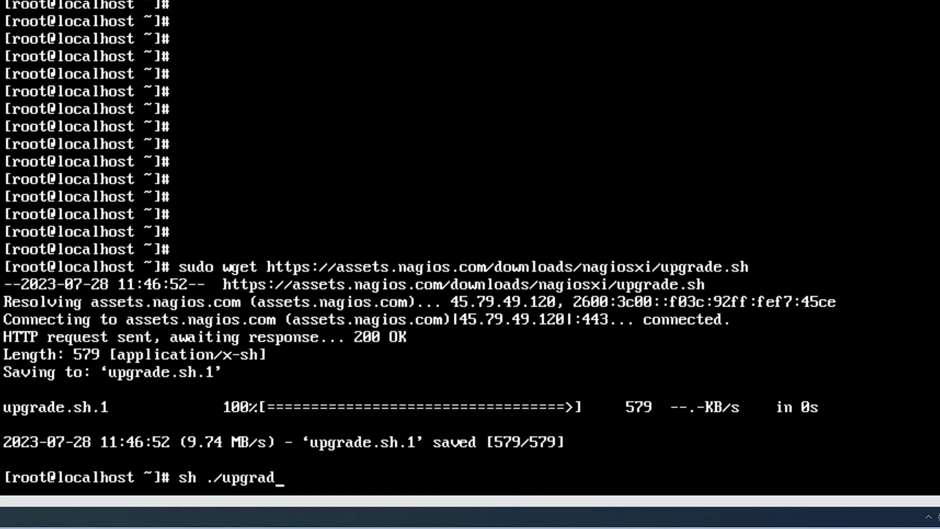
{"action": "type", "text": "e.sh"}
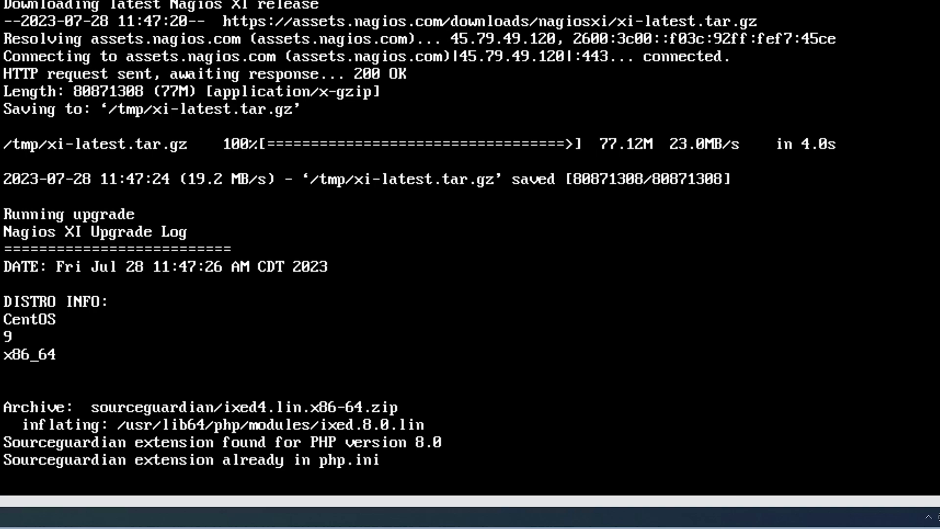
- Scroll through the upgrade output as xi-latest.tar.gz downloads and components install
{"action": "scroll", "scroll_direction": "down", "scroll_amount": 3}
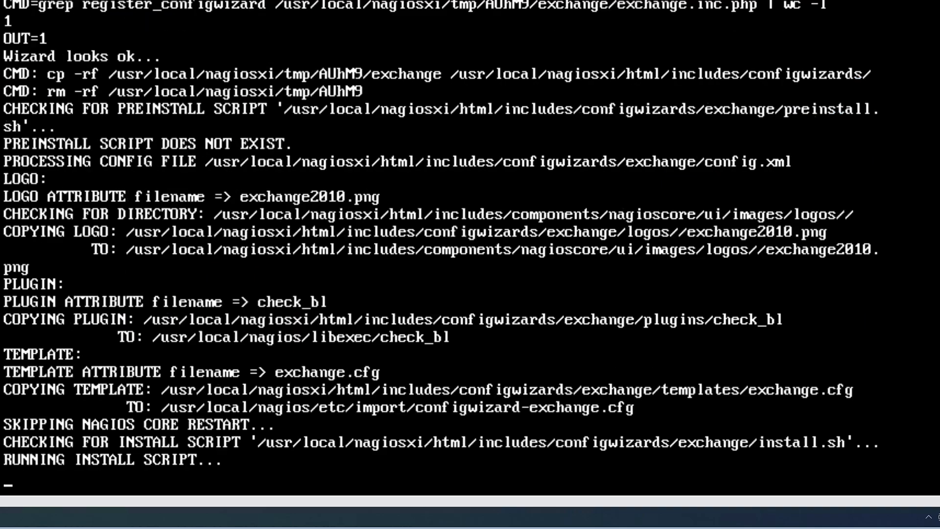
{"action": "scroll", "scroll_direction": "down", "scroll_amount": 3}
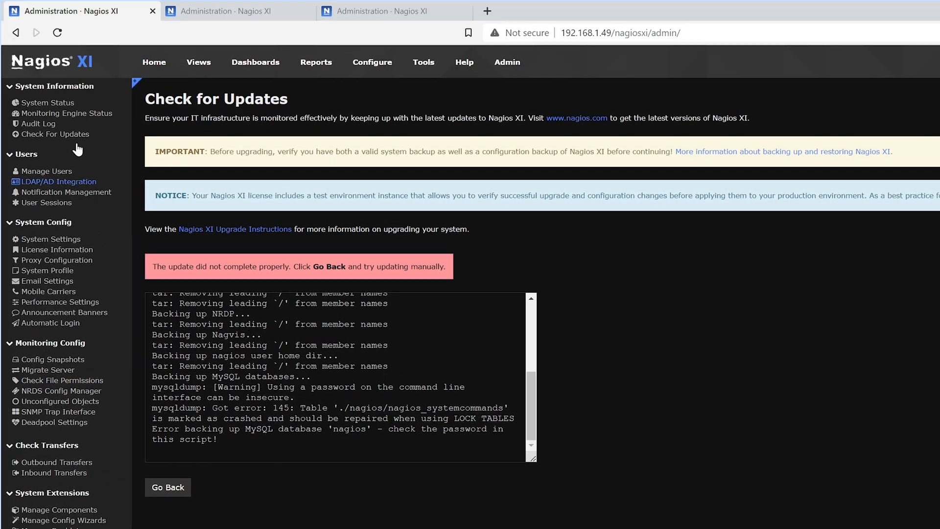
- Go from Home to Admin's Check For Updates, showing 5.11.1 installed and up to date
{"action": "left_click", "coordinate": [57, 33]}
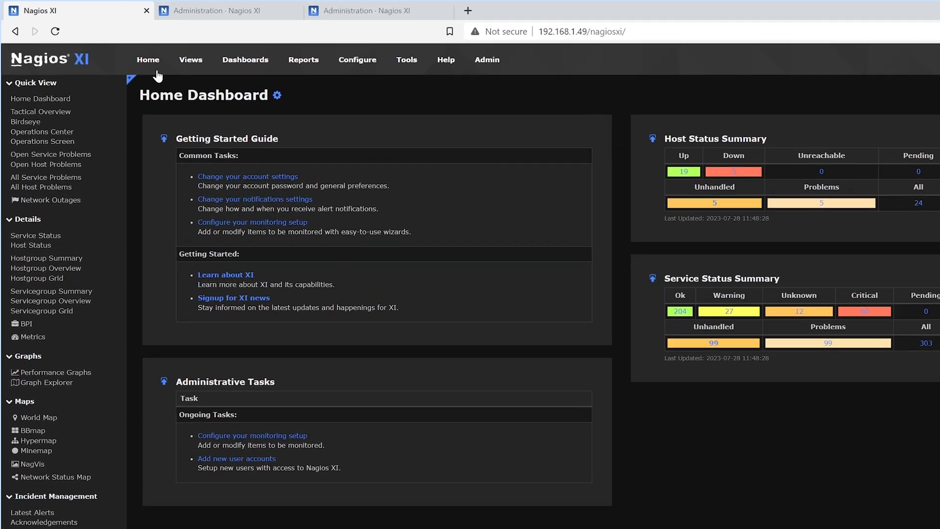
{"action": "left_click", "coordinate": [487, 59]}
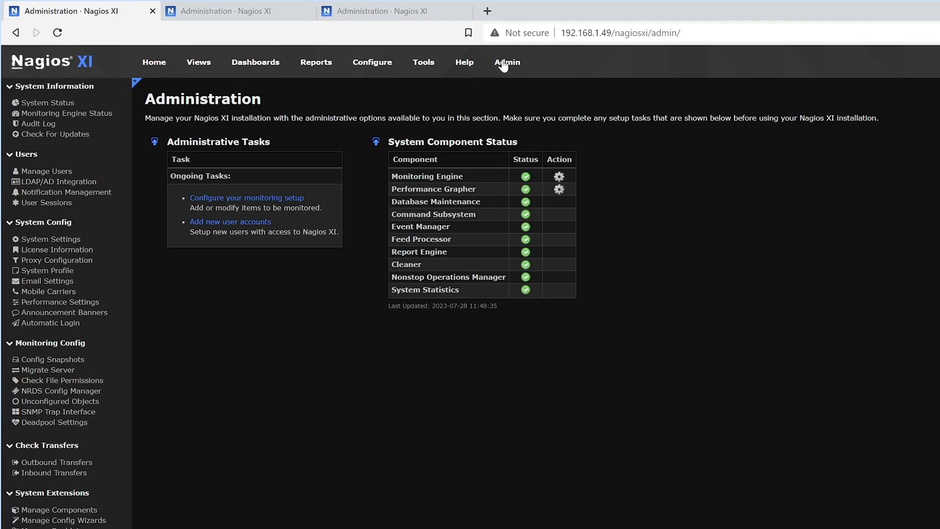
{"action": "left_click", "coordinate": [56, 133]}
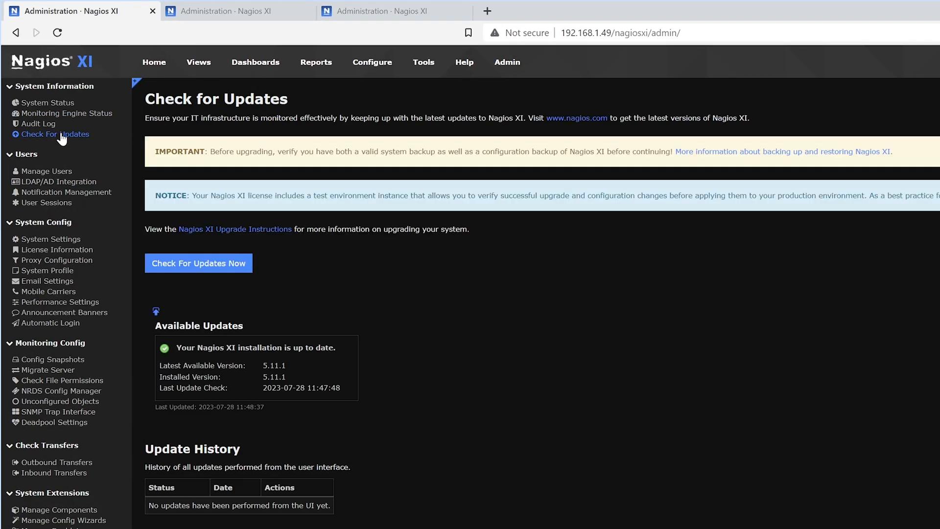